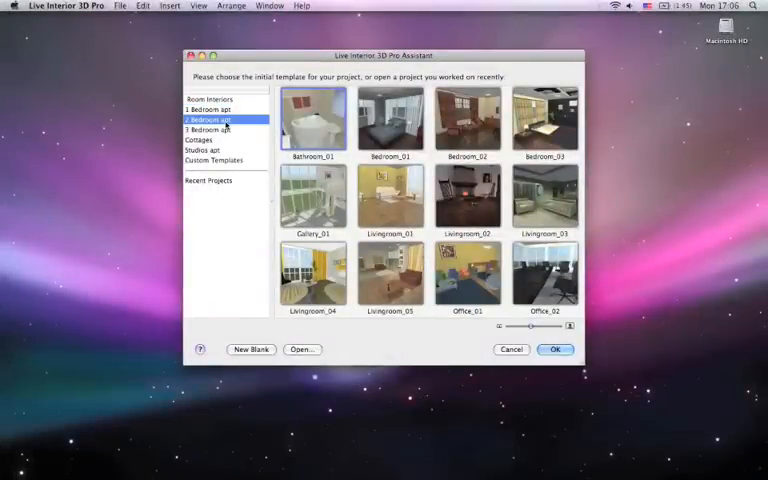
Step: Browse the 3 Bedroom and Studios apartment templates, then start from a living room template
{"action": "left_click", "coordinate": [205, 130]}
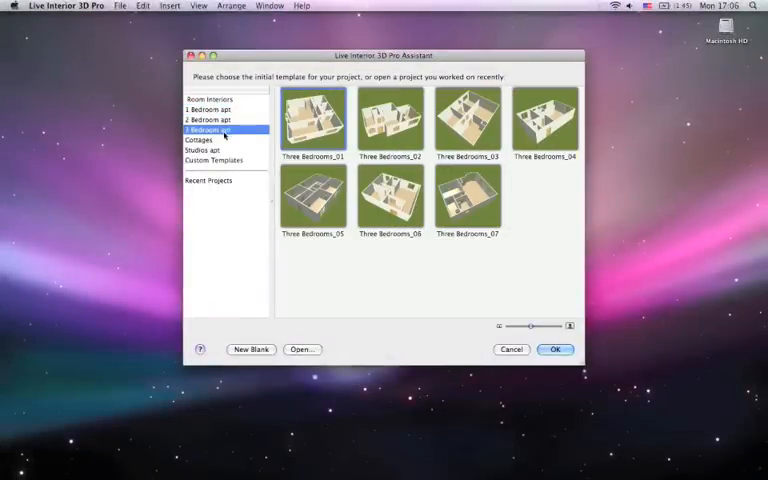
{"action": "left_click", "coordinate": [200, 150]}
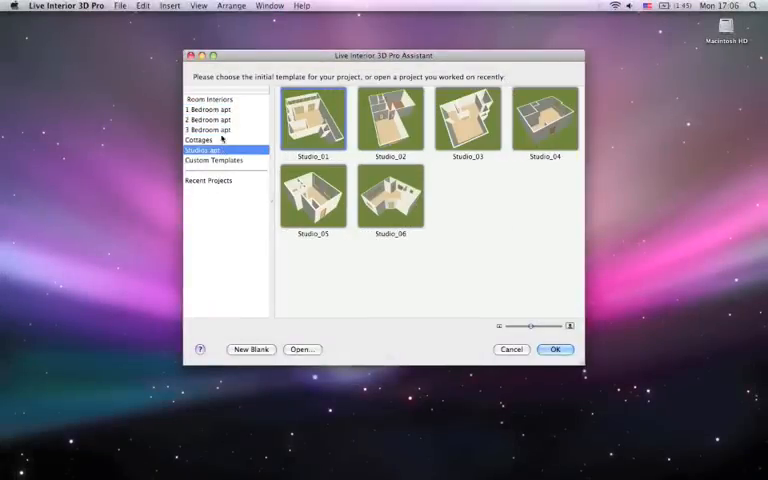
{"action": "left_click", "coordinate": [210, 99]}
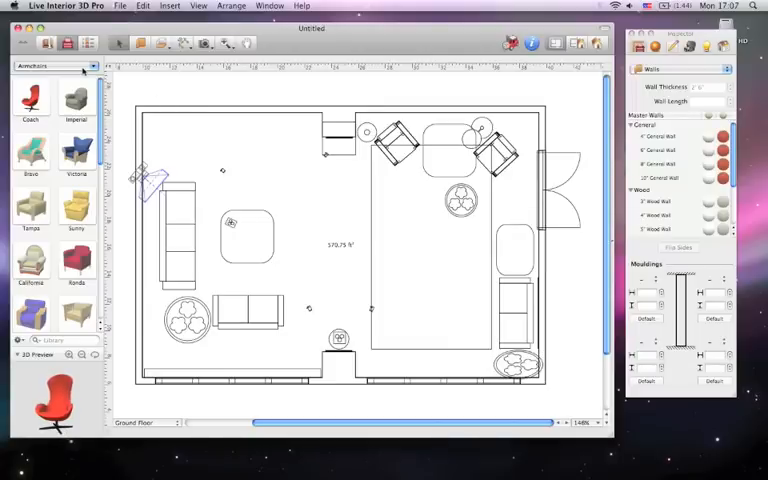
Step: Switch library categories, then select Picture_3 in the Project Tree to show its properties
{"action": "left_click", "coordinate": [55, 65]}
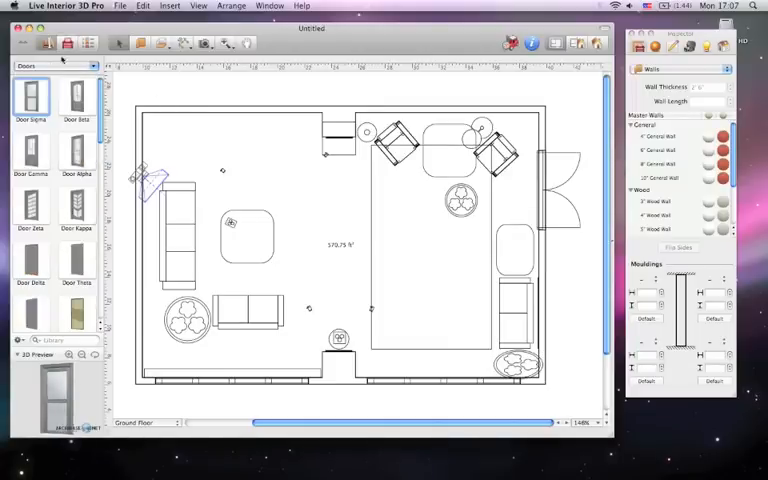
{"action": "left_click", "coordinate": [55, 66]}
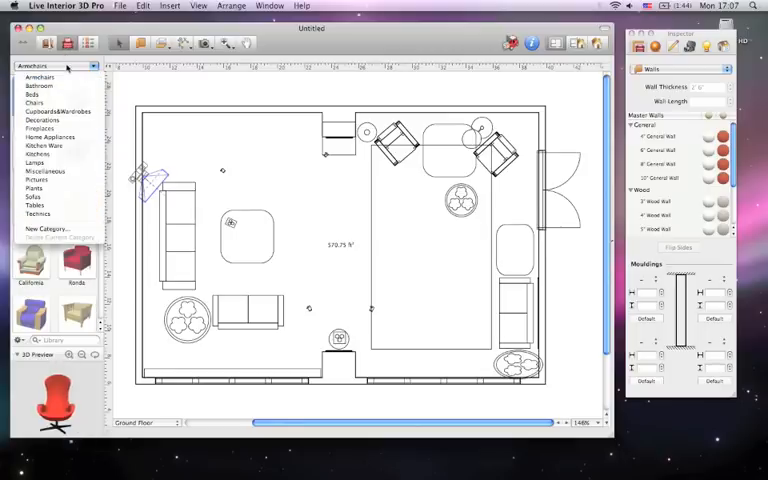
{"action": "left_click", "coordinate": [40, 76]}
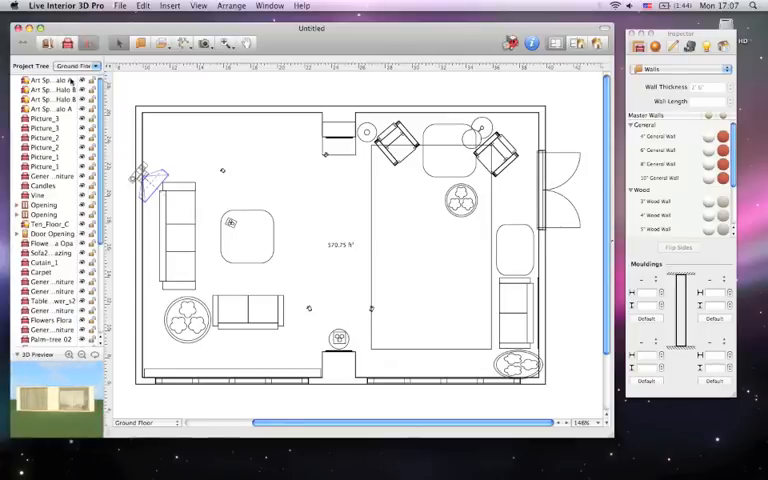
{"action": "left_click", "coordinate": [45, 98]}
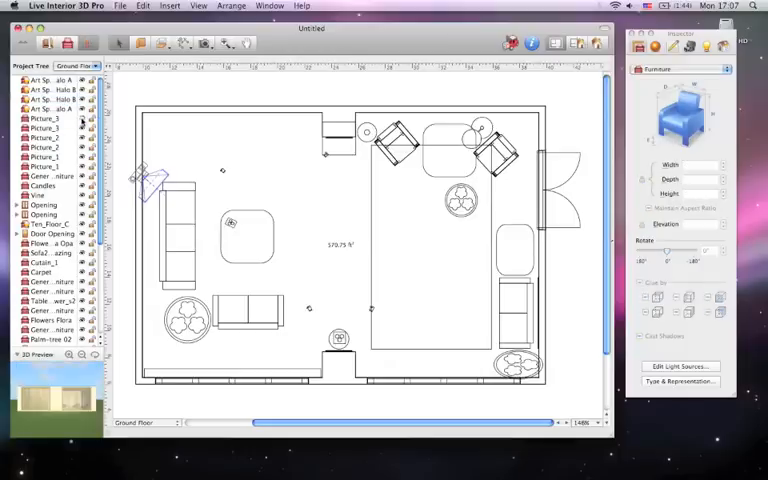
{"action": "left_click", "coordinate": [45, 117]}
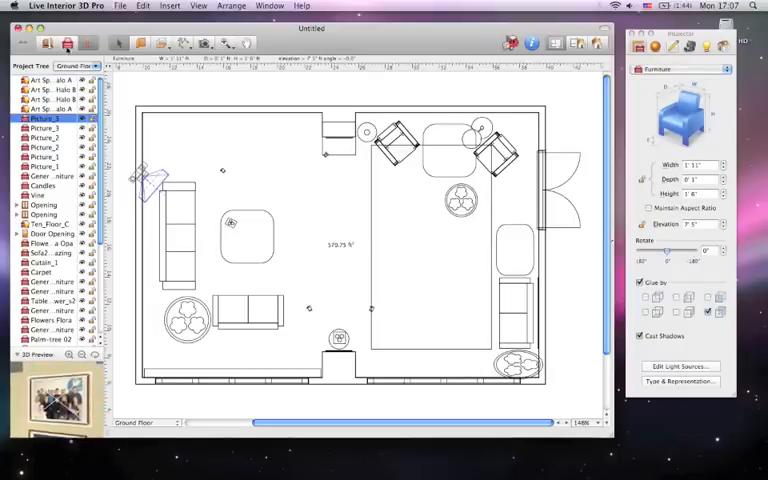
Step: Return to the armchair library and preview the yellow Tampa chair
{"action": "left_click", "coordinate": [65, 66]}
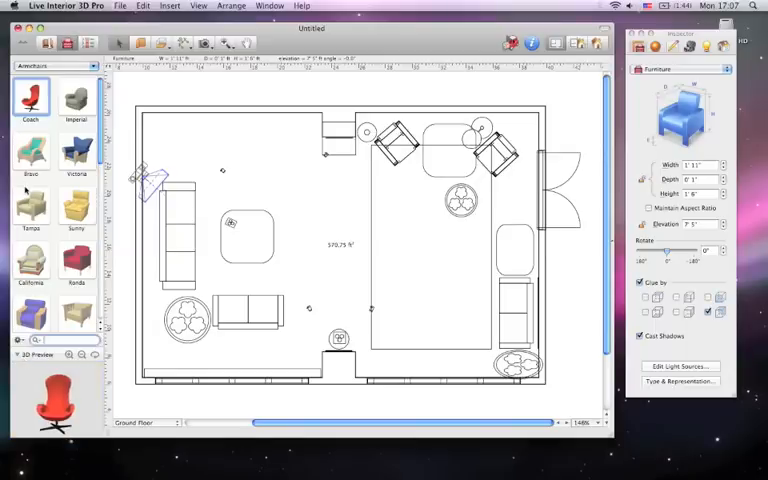
{"action": "left_click", "coordinate": [31, 210]}
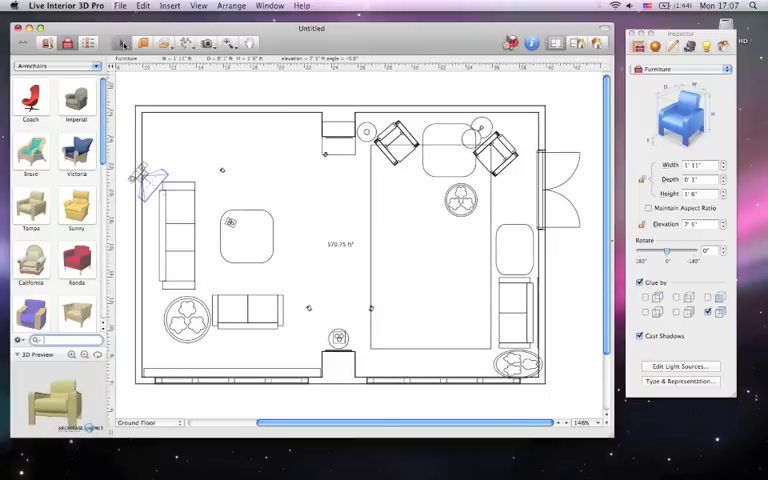
{"action": "mouse_move", "coordinate": [144, 48]}
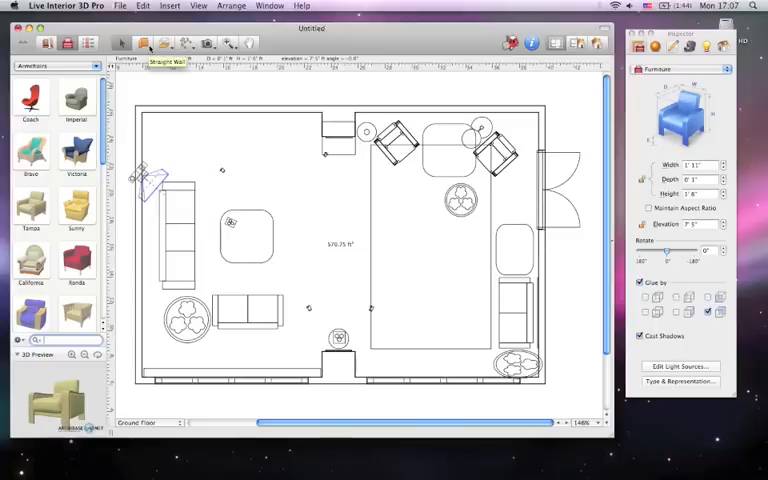
Step: Check the drawing tools, then bring up the Google 3D Warehouse model browser
{"action": "left_click", "coordinate": [163, 43]}
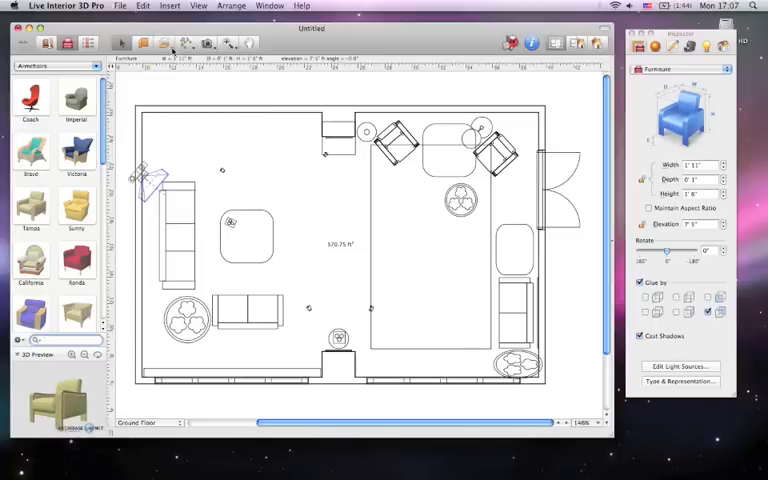
{"action": "left_click", "coordinate": [186, 43]}
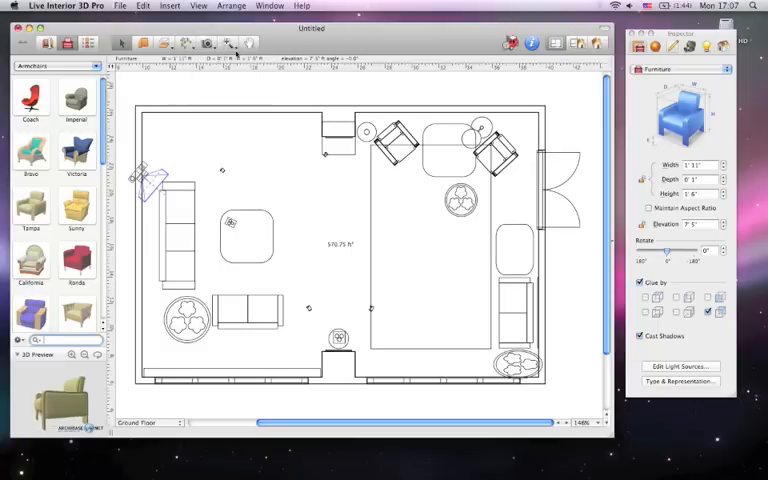
{"action": "left_click", "coordinate": [232, 43]}
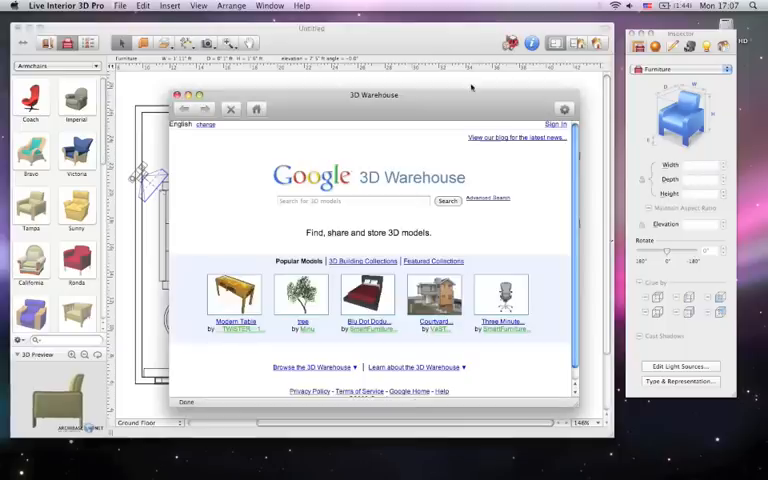
Step: Start a 'cd' search in 3D Warehouse, then close its window
{"action": "type", "text": "cd"}
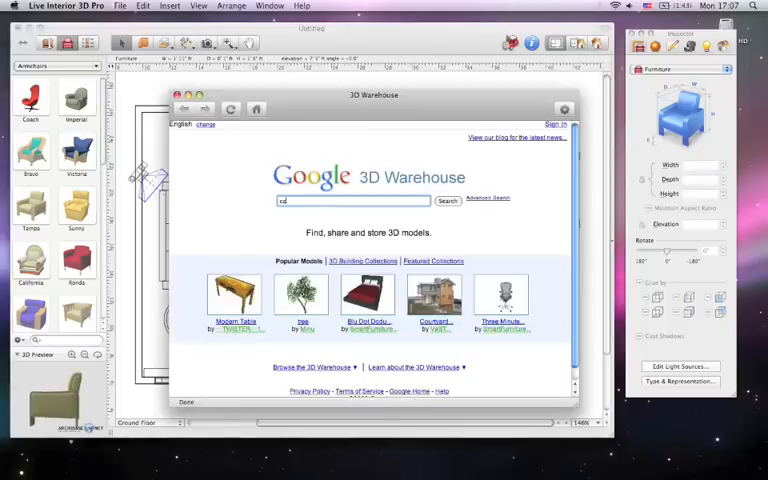
{"action": "left_click", "coordinate": [468, 148]}
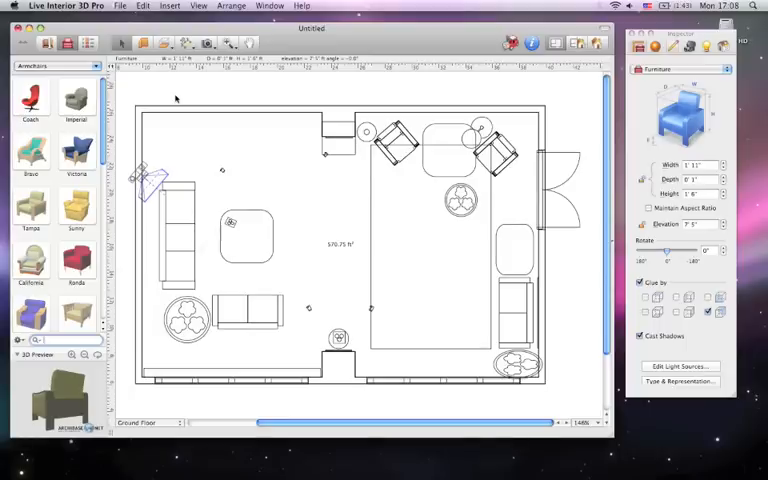
{"action": "mouse_move", "coordinate": [188, 103]}
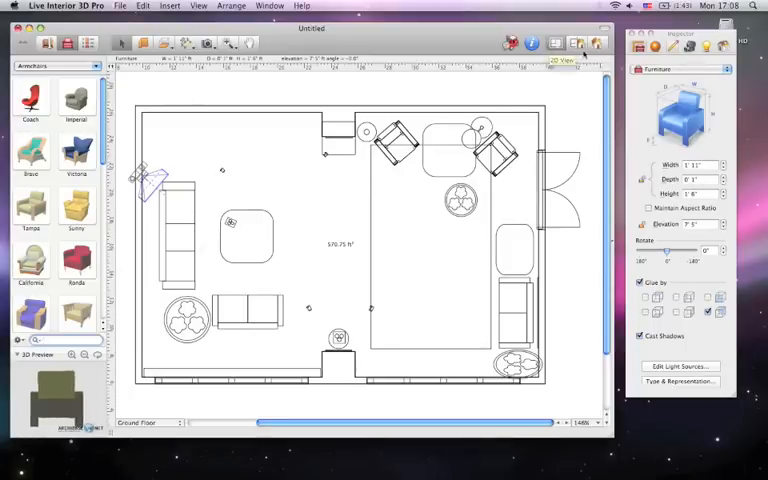
Step: Switch the living room from the 2D floor plan to the rendered 3D view
{"action": "left_click", "coordinate": [576, 43]}
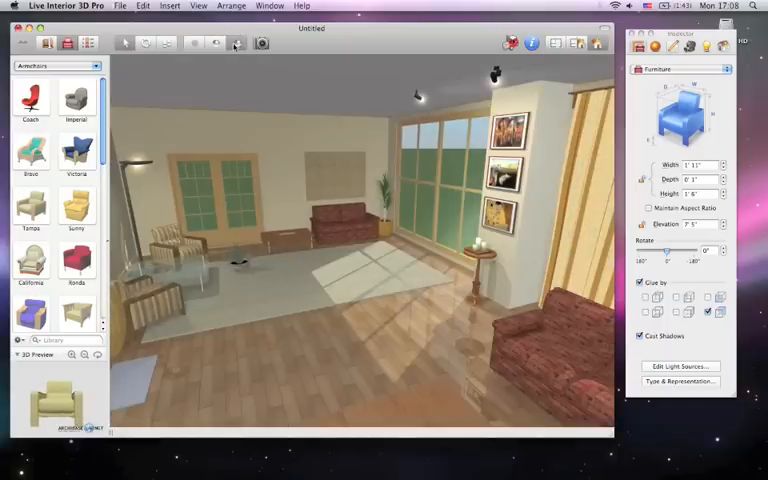
{"action": "left_click", "coordinate": [261, 43]}
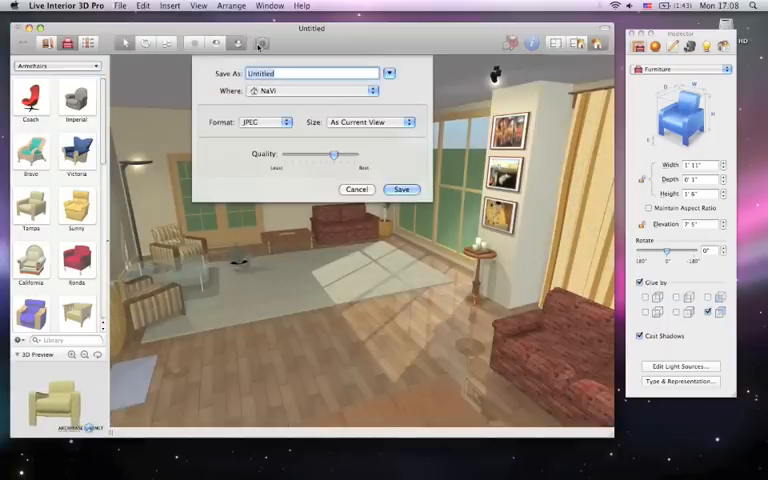
{"action": "mouse_move", "coordinate": [354, 177]}
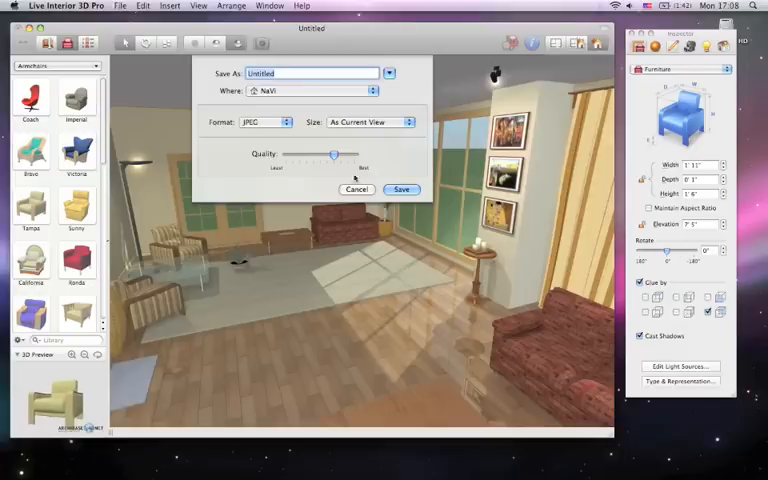
{"action": "left_click", "coordinate": [357, 189]}
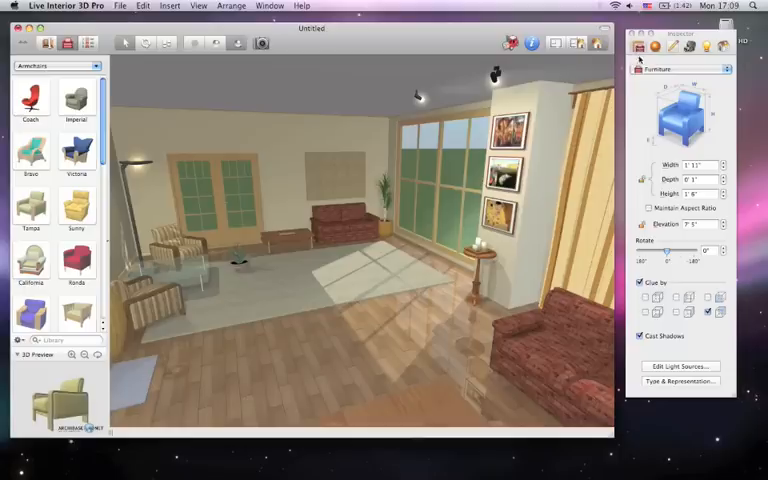
Step: Keep Furniture as the inspected object type and peek at the material categories list
{"action": "left_click", "coordinate": [658, 68]}
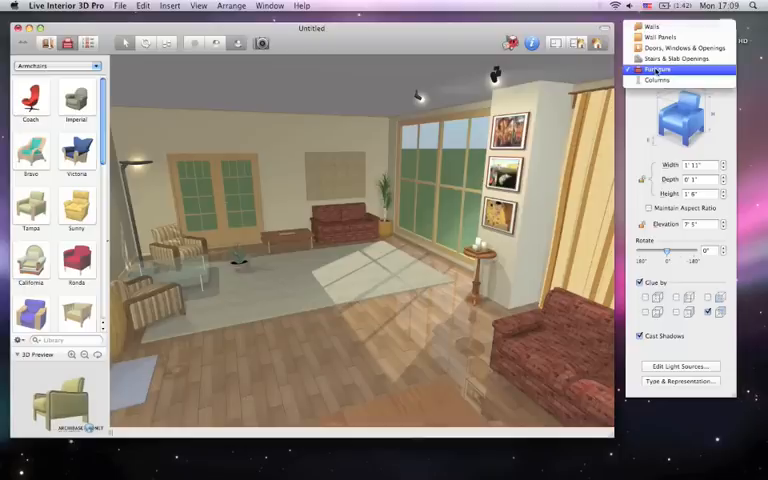
{"action": "left_click", "coordinate": [654, 69]}
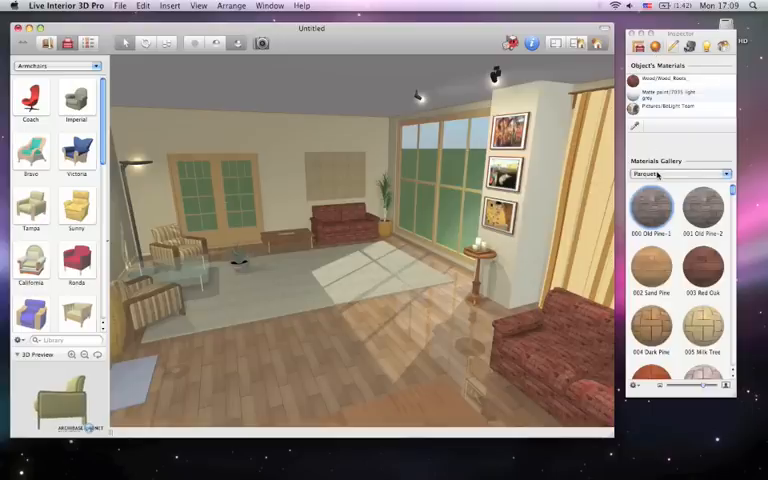
{"action": "left_click", "coordinate": [684, 173]}
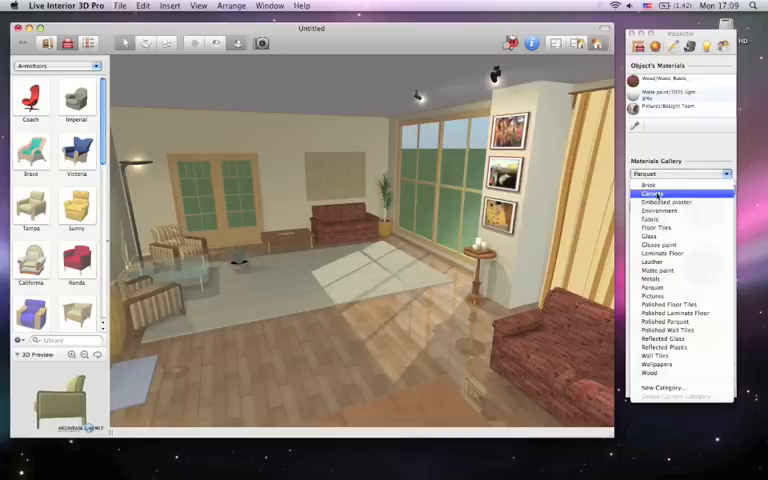
{"action": "left_click", "coordinate": [647, 190]}
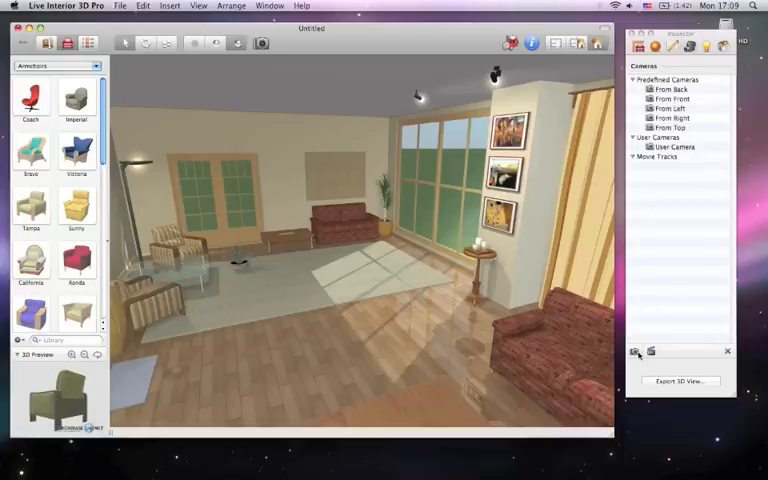
Step: Add User Camera 1, view the room From Top, then return to the perspective camera
{"action": "left_click", "coordinate": [635, 351]}
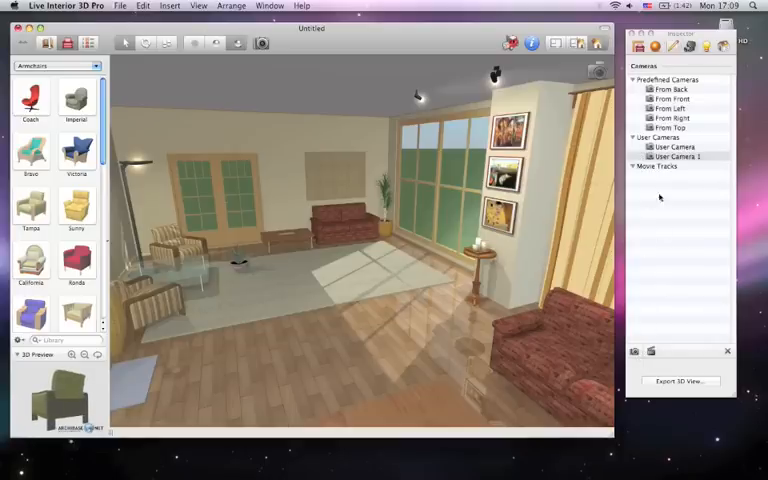
{"action": "left_click", "coordinate": [670, 127]}
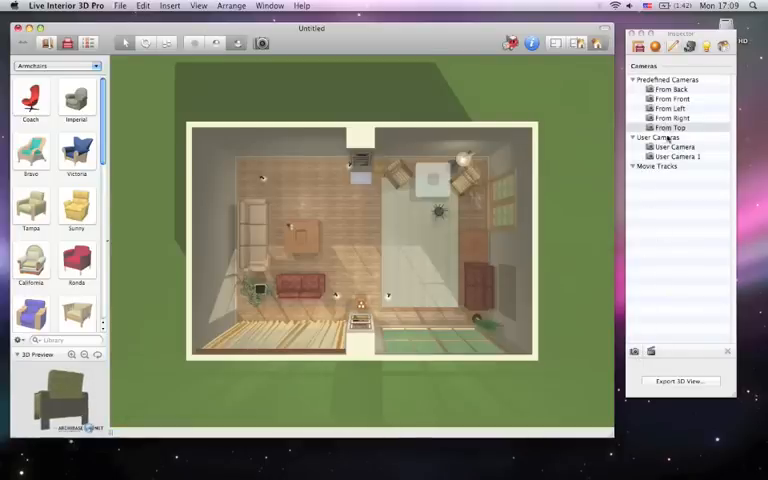
{"action": "left_click", "coordinate": [676, 146]}
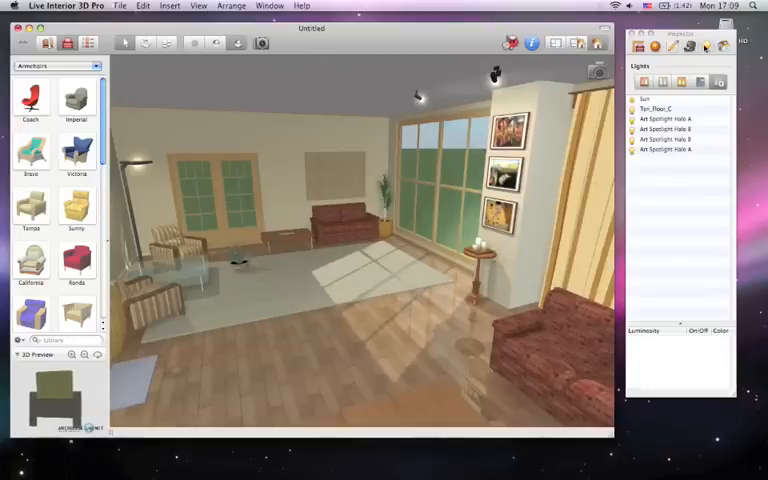
Step: Inspect Art Spotlight Halo B and review the Environment daytime and location settings
{"action": "left_click", "coordinate": [665, 108]}
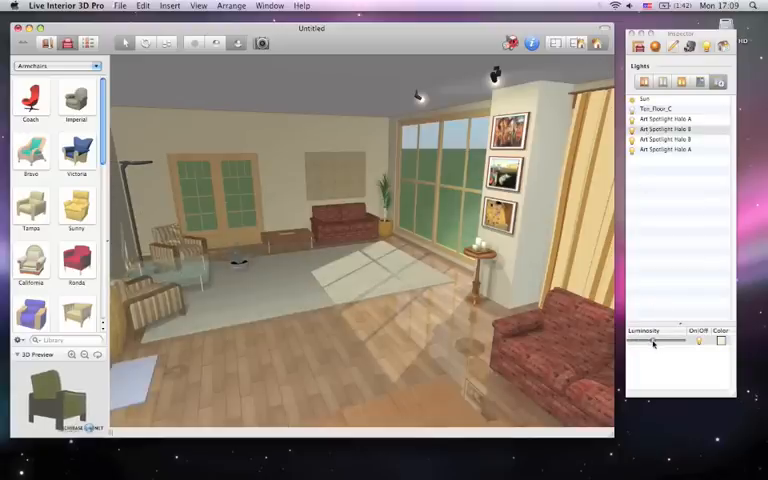
{"action": "left_click", "coordinate": [718, 82]}
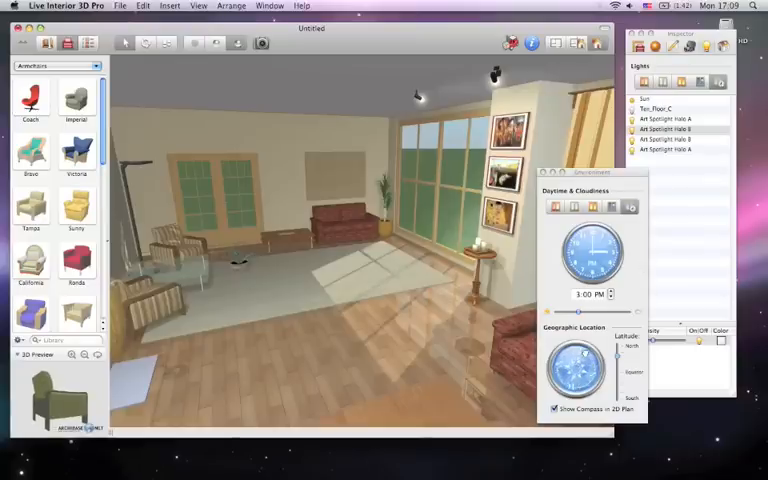
{"action": "left_click", "coordinate": [574, 207]}
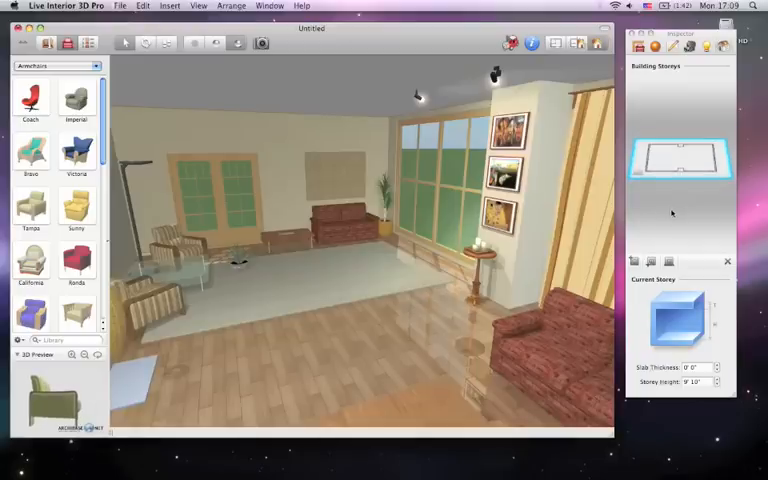
{"action": "left_click", "coordinate": [304, 6]}
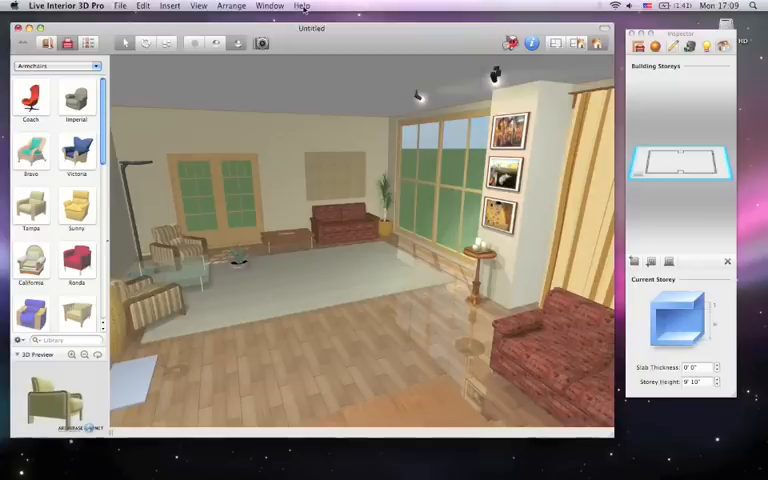
Step: Open Preferences and keep Feet-Inches units with the 1:50 predefined scale
{"action": "left_click", "coordinate": [65, 5]}
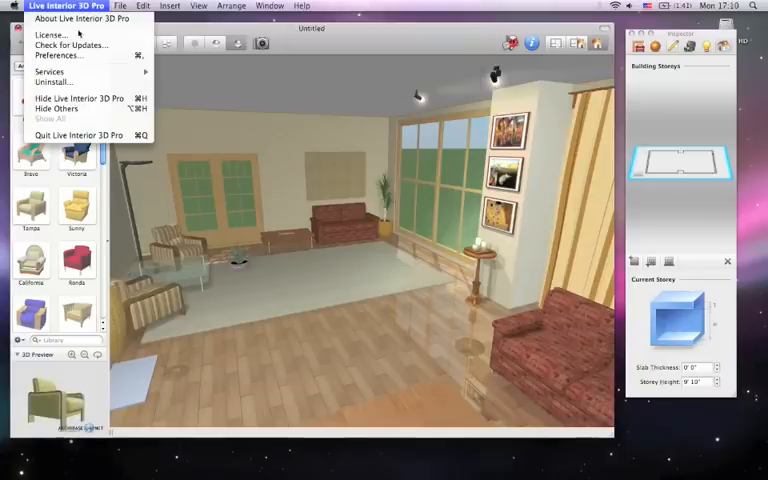
{"action": "left_click", "coordinate": [57, 55]}
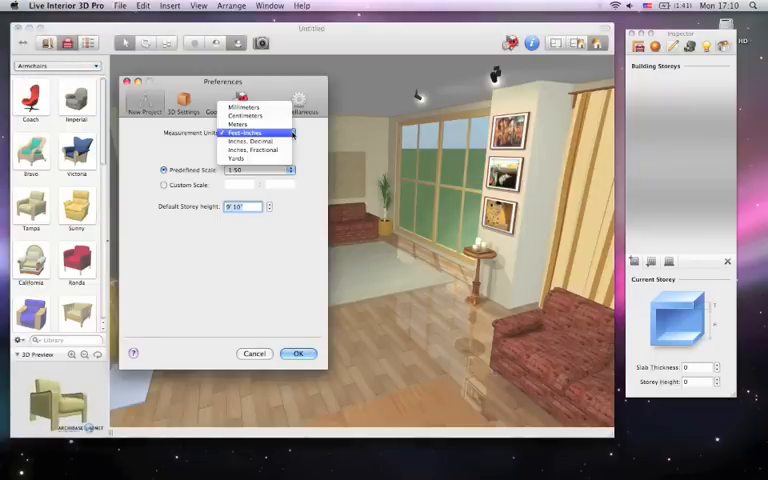
{"action": "left_click", "coordinate": [244, 133]}
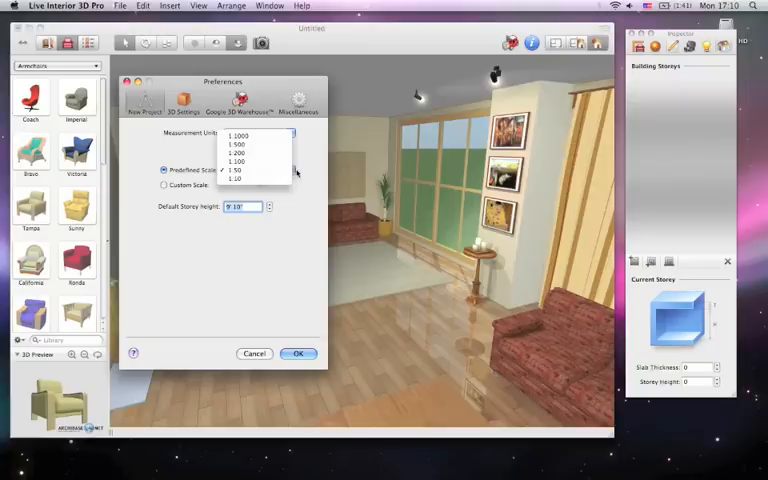
{"action": "left_click", "coordinate": [237, 170]}
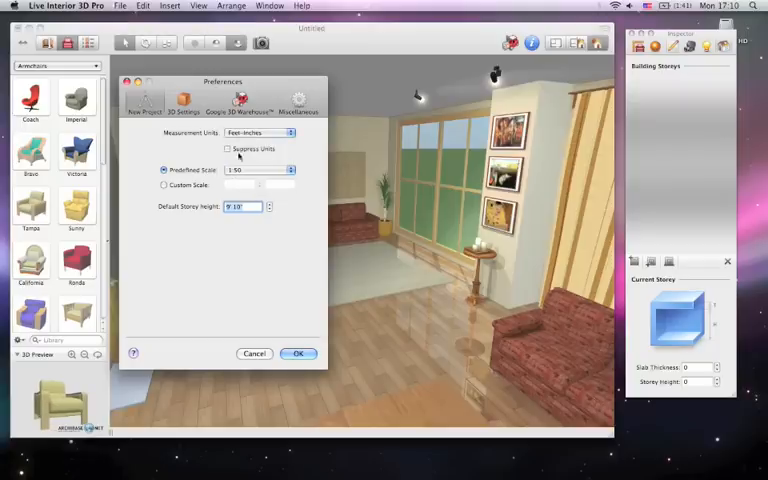
Step: Review 3D Settings and Warehouse tabs, enable 20-minute autosave under Miscellaneous, and confirm
{"action": "left_click", "coordinate": [182, 100]}
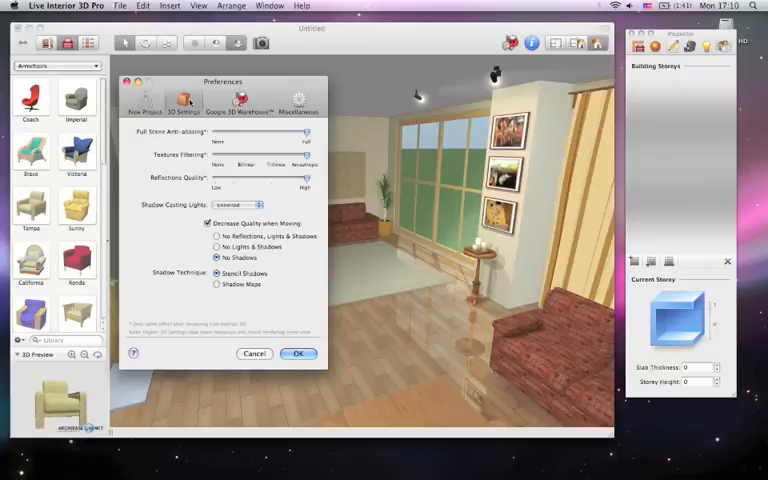
{"action": "mouse_move", "coordinate": [227, 137]}
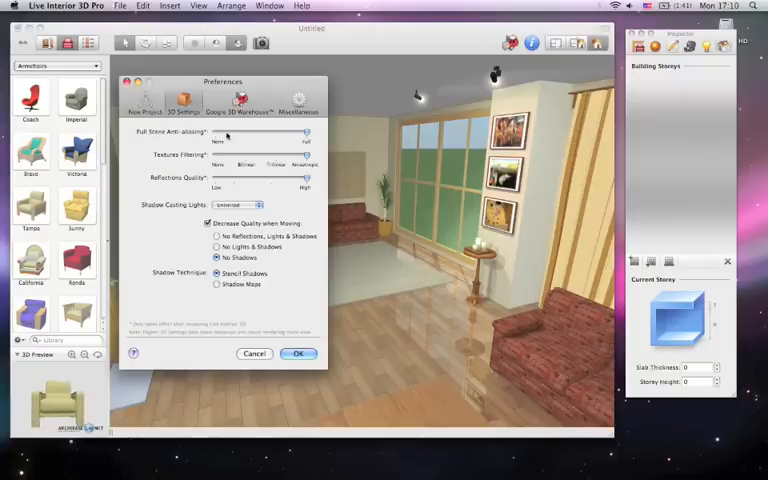
{"action": "left_click", "coordinate": [240, 100]}
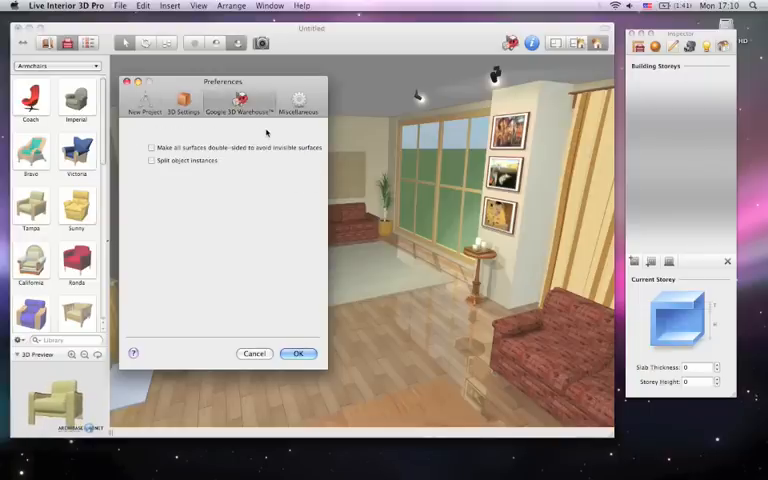
{"action": "left_click", "coordinate": [299, 100]}
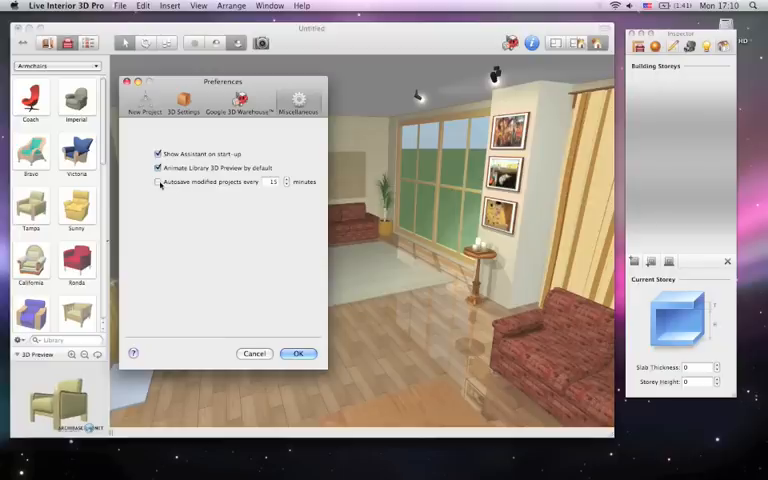
{"action": "left_click", "coordinate": [157, 181]}
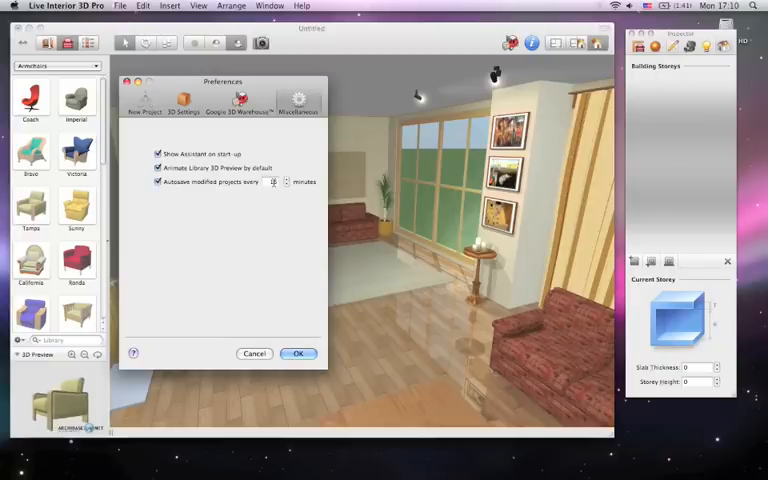
{"action": "left_click", "coordinate": [286, 178]}
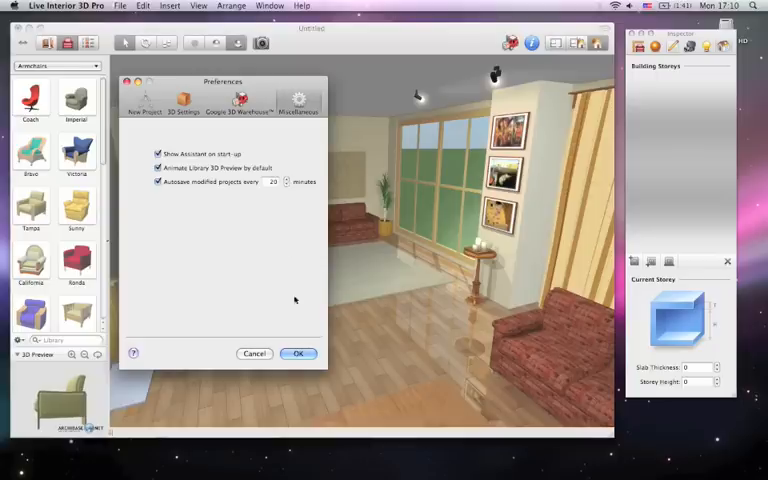
{"action": "left_click", "coordinate": [298, 353]}
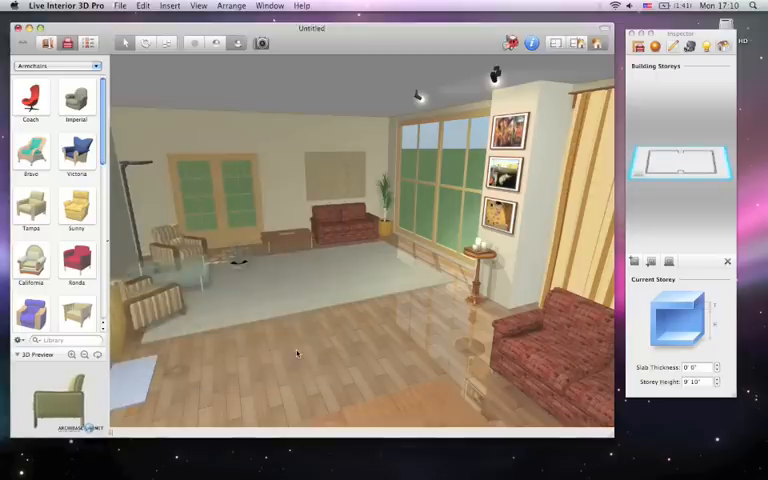